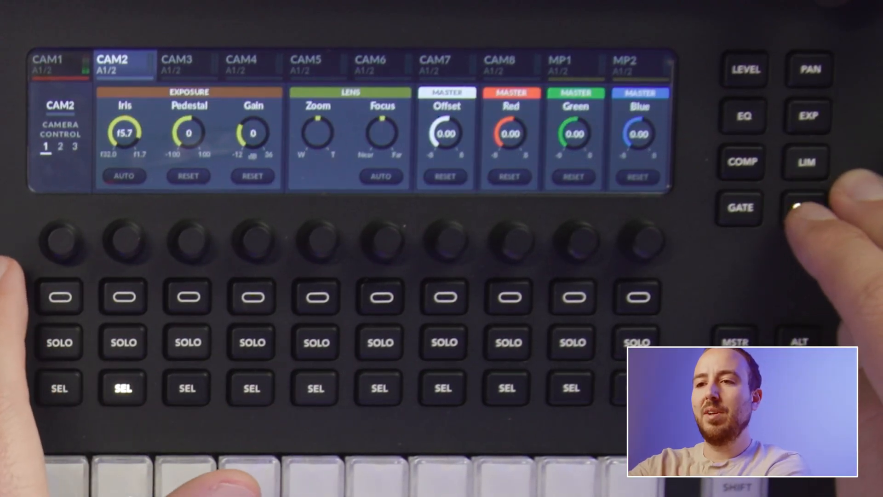
# Show the colour and camera settings page and select CAM1 for camera control
pyautogui.click(807, 207)
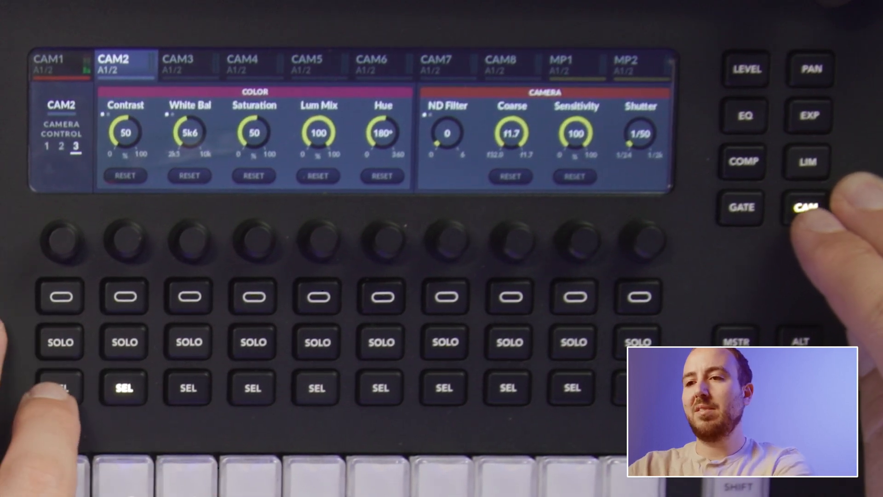
pyautogui.click(60, 389)
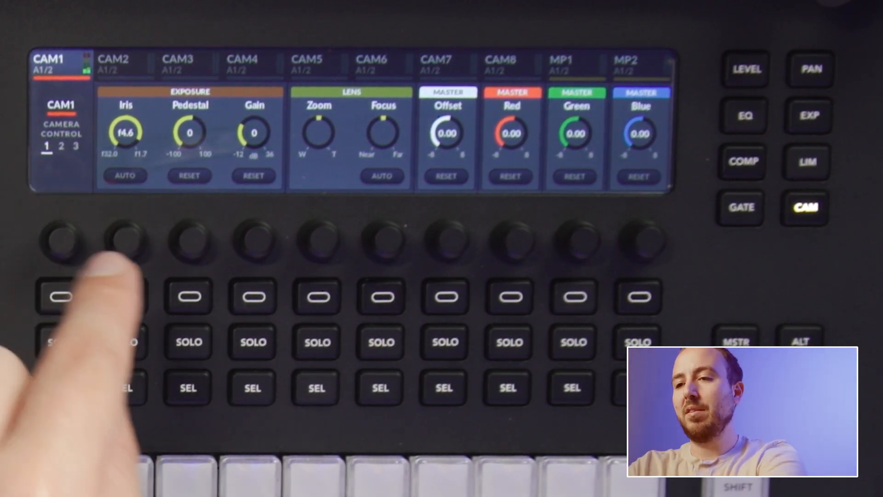
pyautogui.click(58, 388)
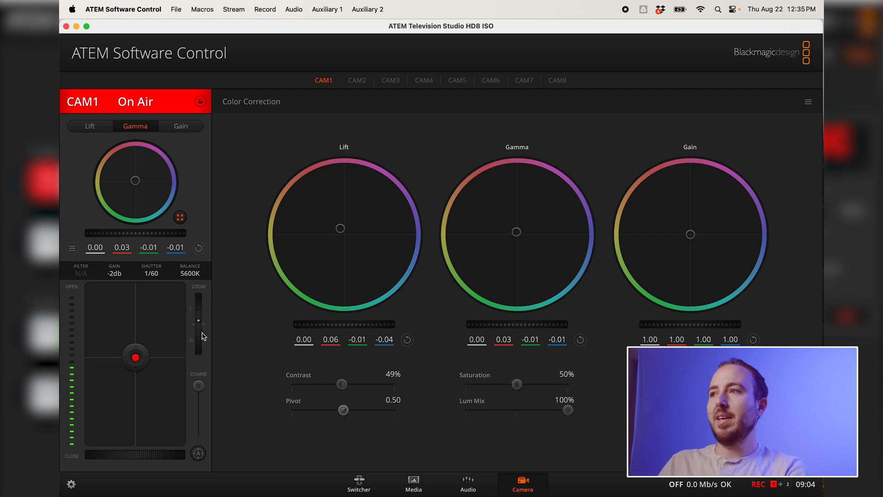
pyautogui.moveTo(198, 328)
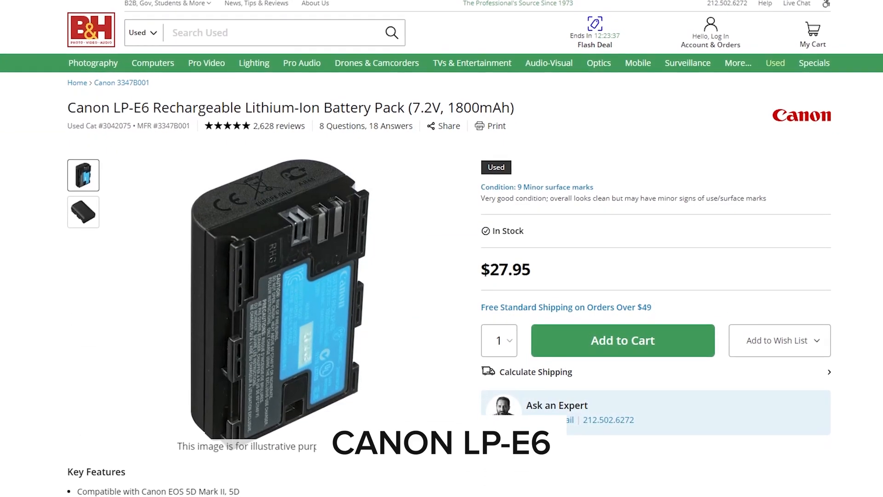
# Scroll down through the Color Correction panel while CAM1 is on air
pyautogui.scroll(-3)
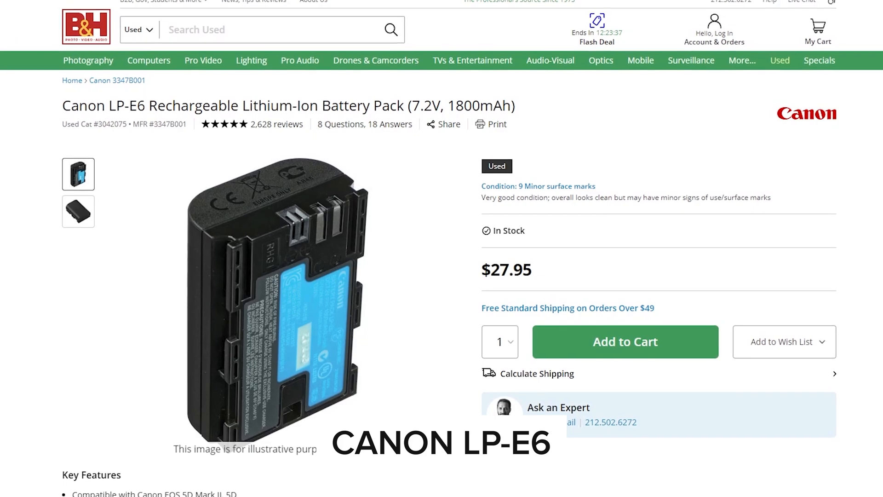